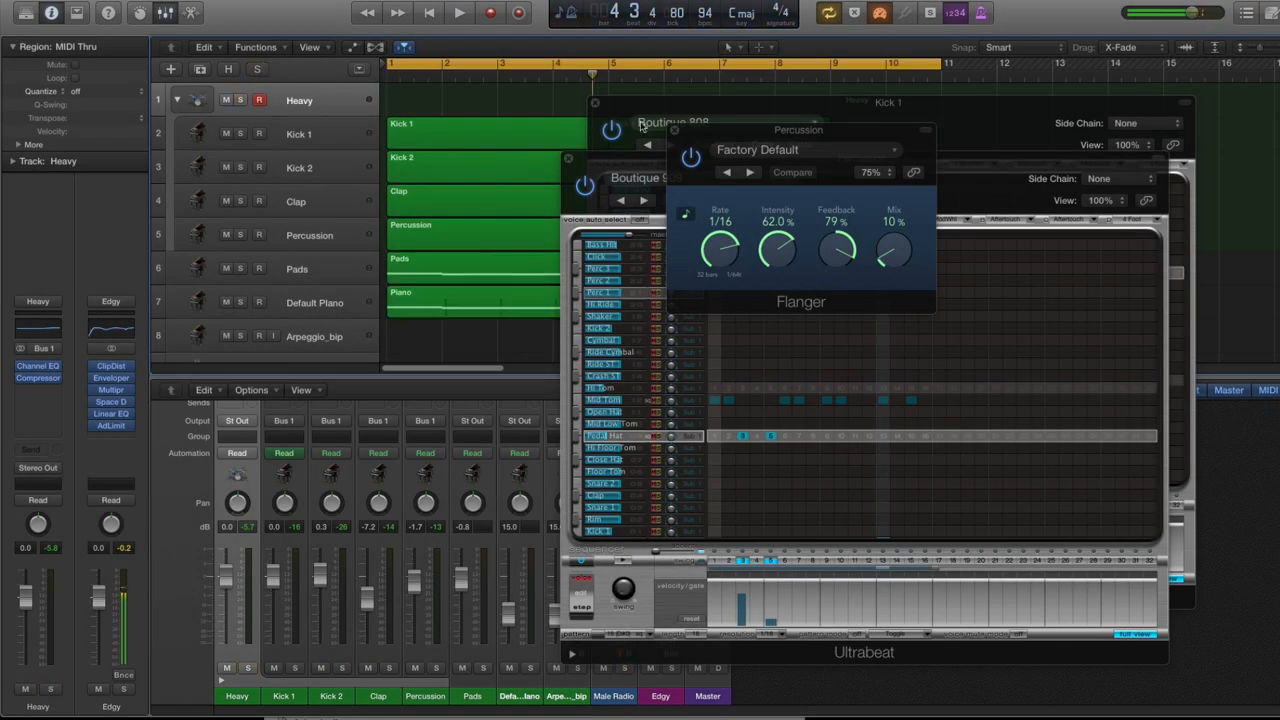
Step: Close the Flanger and Kick 1 Ultrabeat plug-in windows to reveal the arrangement
{"action": "left_click", "coordinate": [672, 132]}
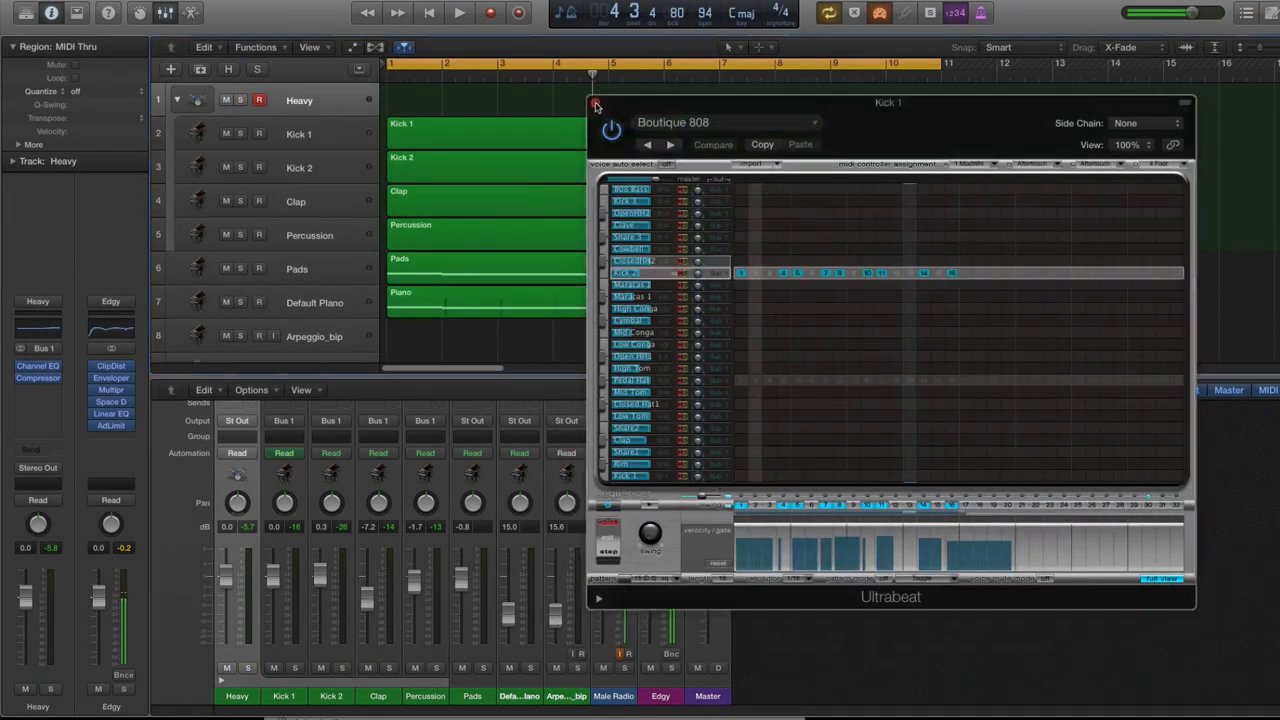
{"action": "left_click", "coordinate": [596, 108]}
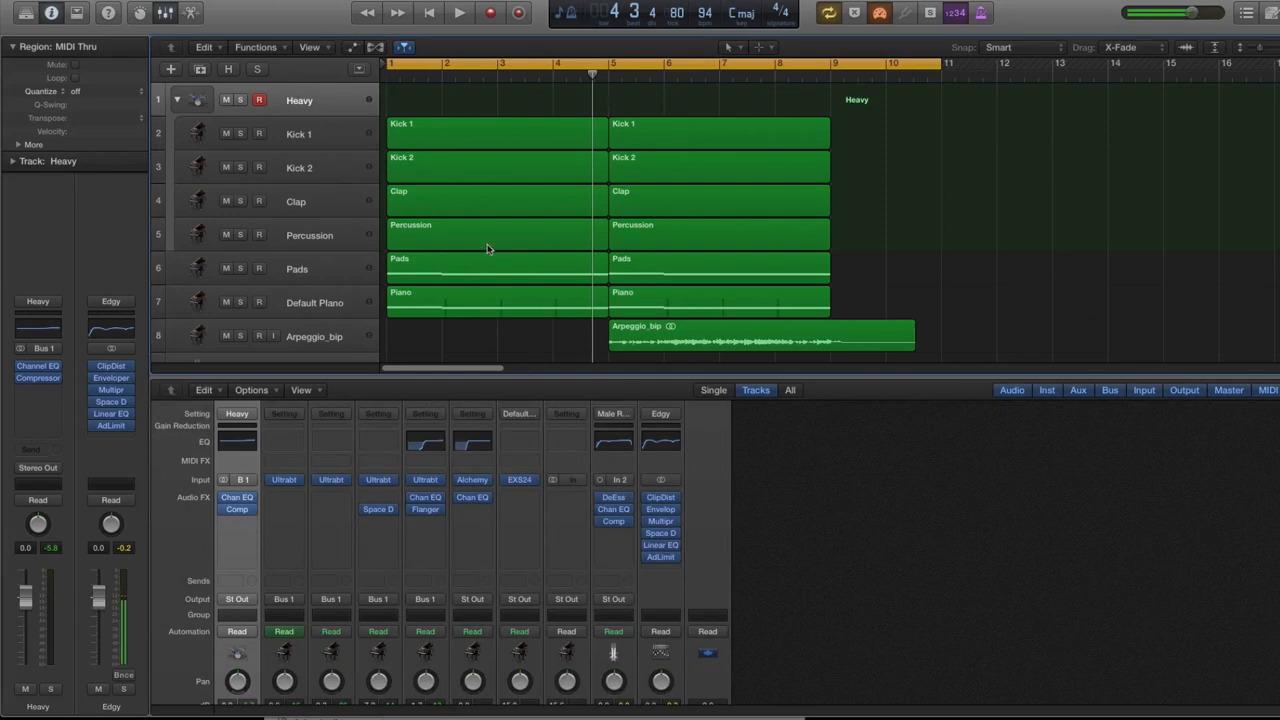
Step: Play the beat from the start through its first eight bars
{"action": "left_click", "coordinate": [460, 12]}
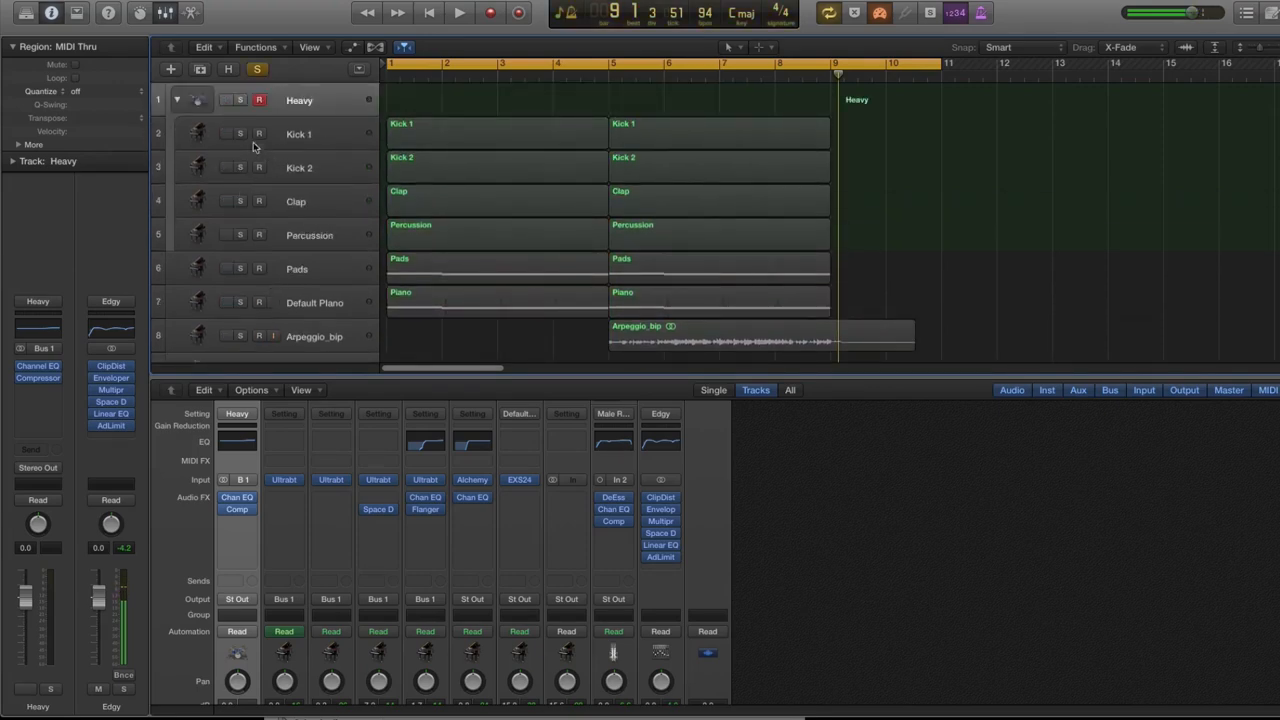
Step: Cycle the opening bars, solo Kick 1 and show its Boutique 808 Ultrabeat kit
{"action": "left_click_drag", "start_coordinate": [390, 62], "coordinate": [640, 62]}
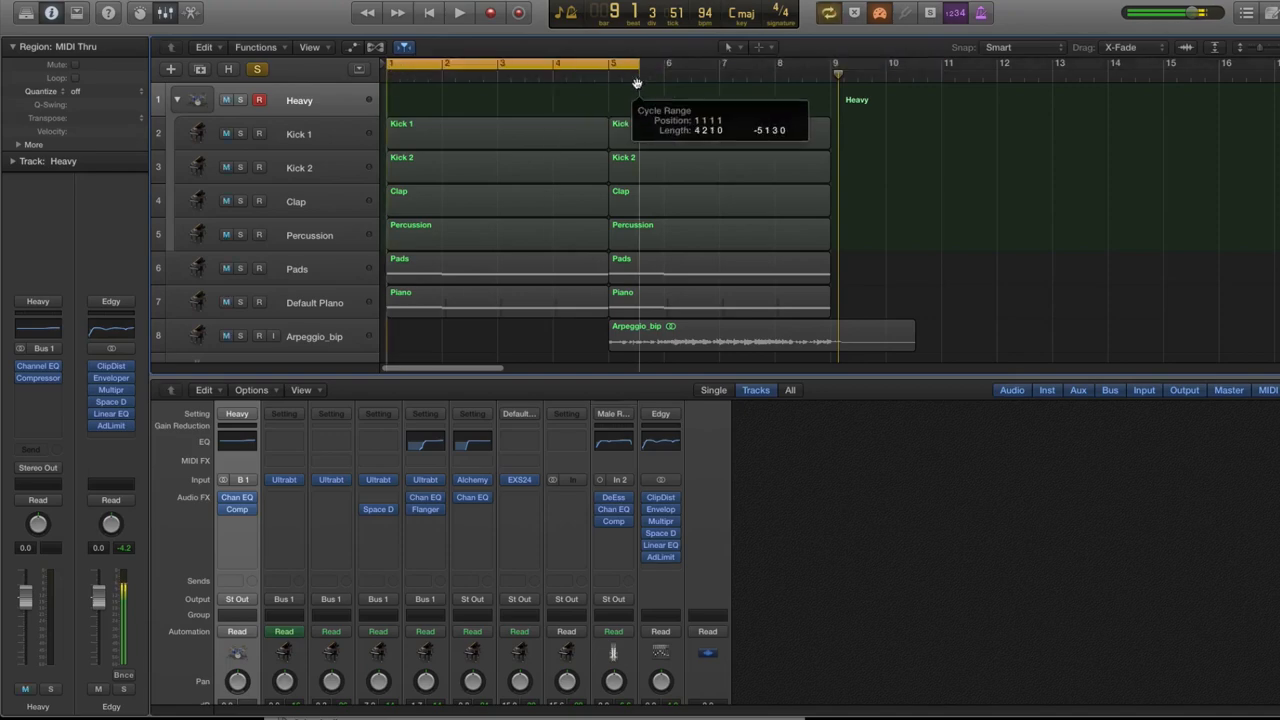
{"action": "left_click", "coordinate": [298, 132]}
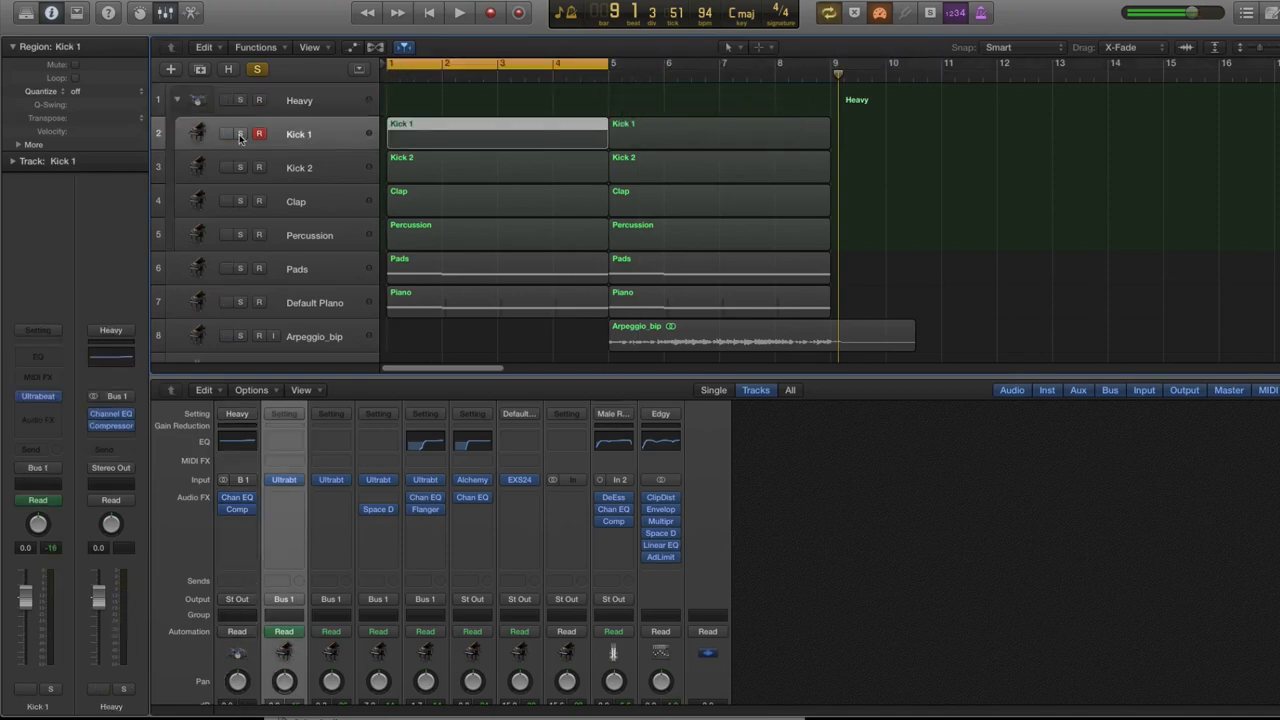
{"action": "left_click", "coordinate": [240, 132]}
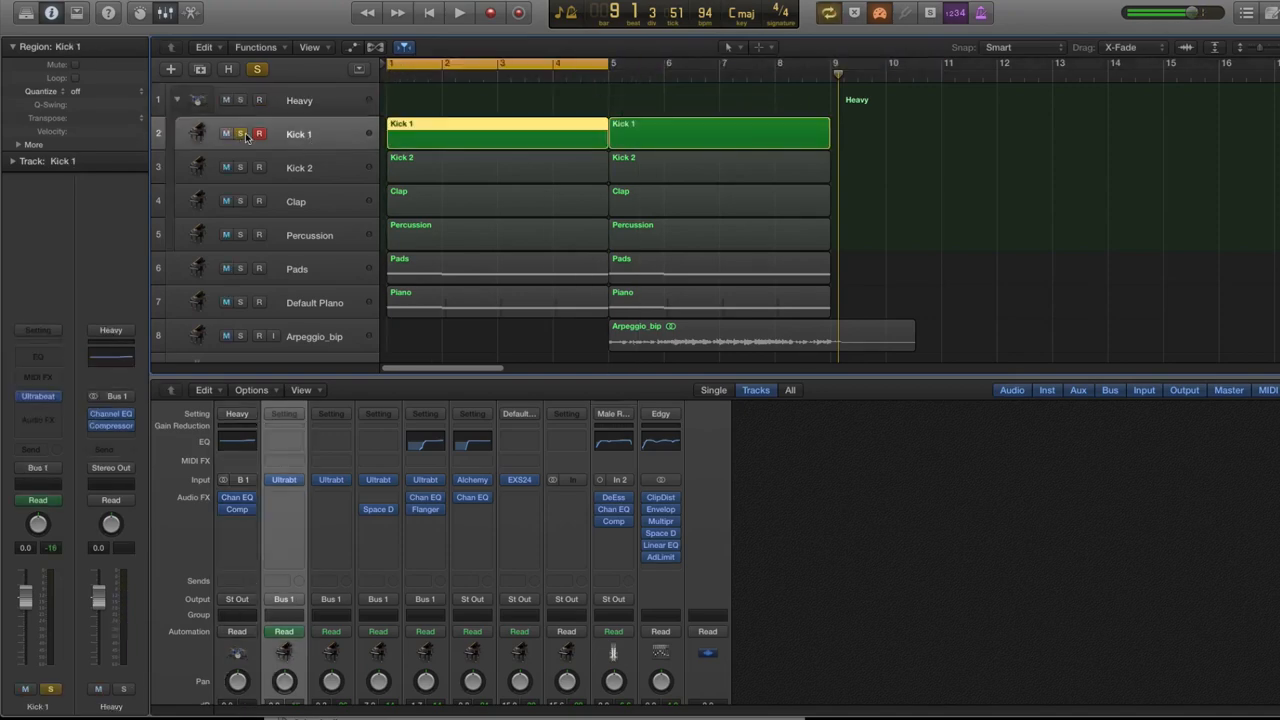
{"action": "left_click", "coordinate": [458, 12]}
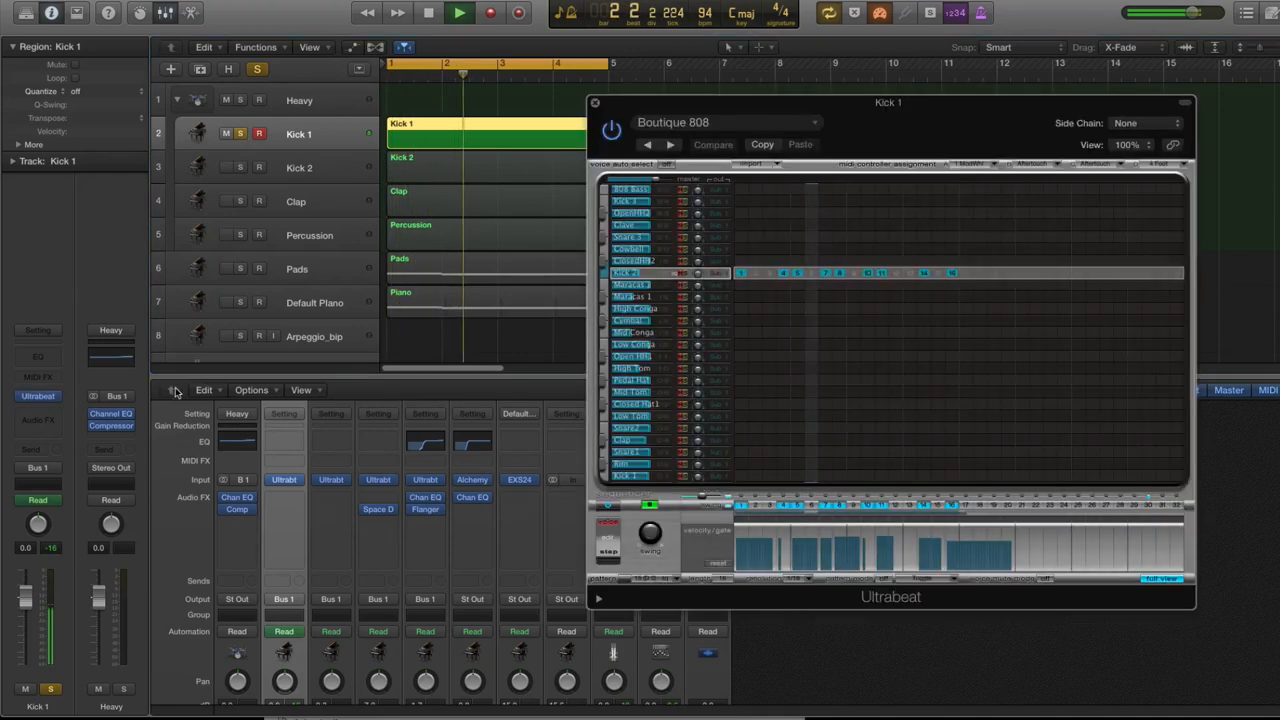
Step: Show the Percussion track's Boutique 909 kit and its Flanger at 1/16 rate, 62% intensity
{"action": "left_click", "coordinate": [460, 12]}
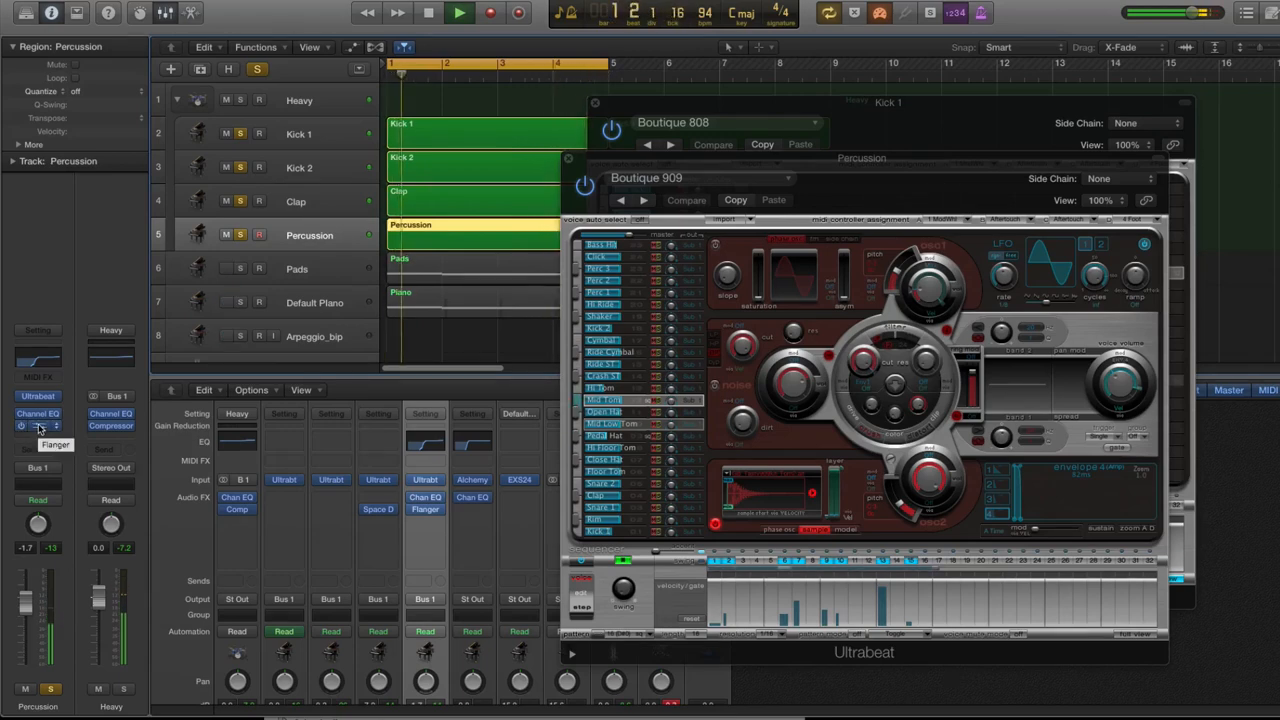
{"action": "left_click", "coordinate": [38, 424]}
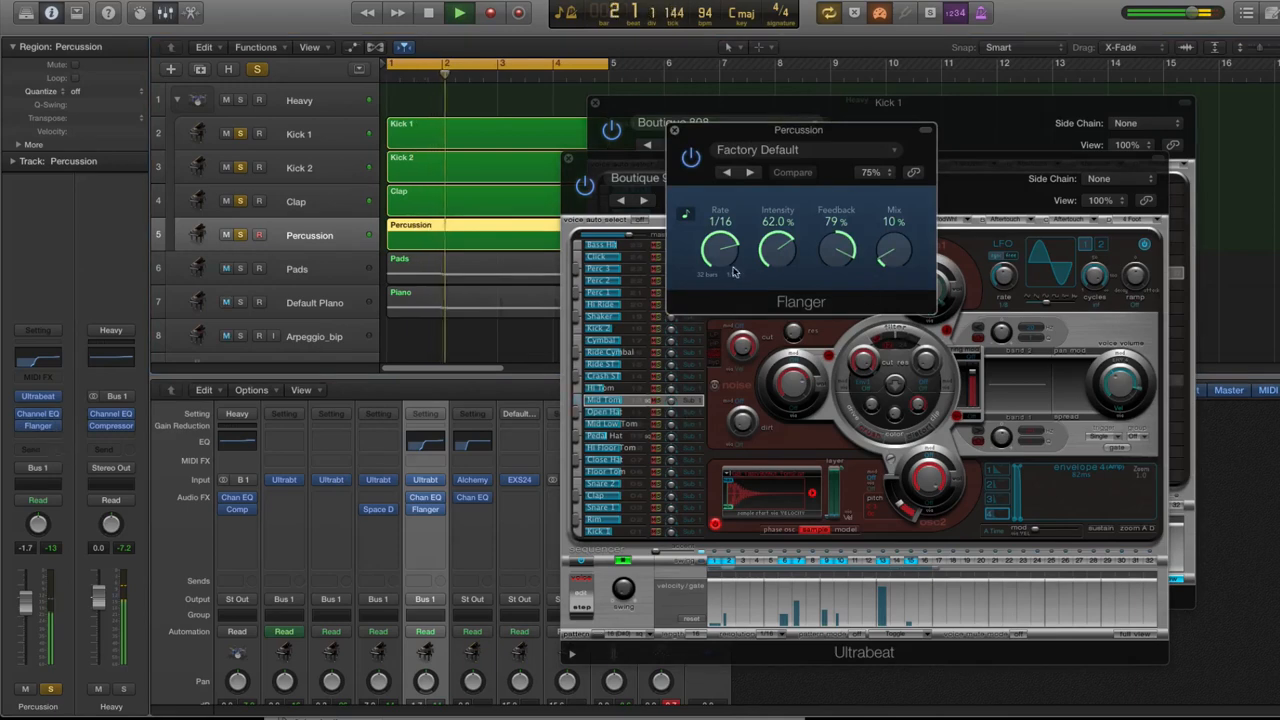